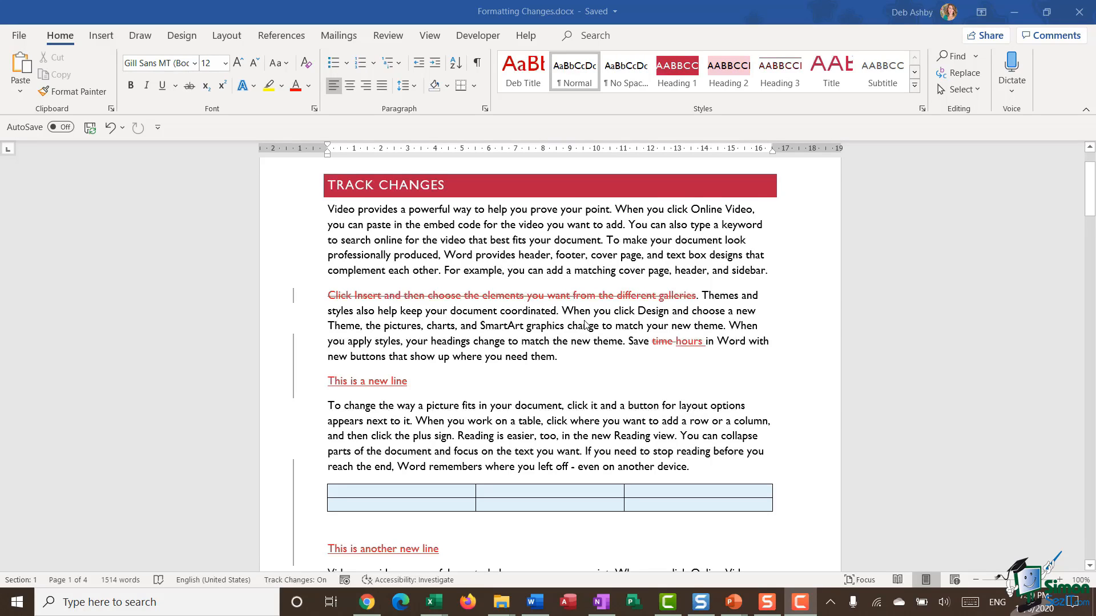
# Make 'Online Video' in the first paragraph bold as a tracked formatting change.
pyautogui.scroll(-3)
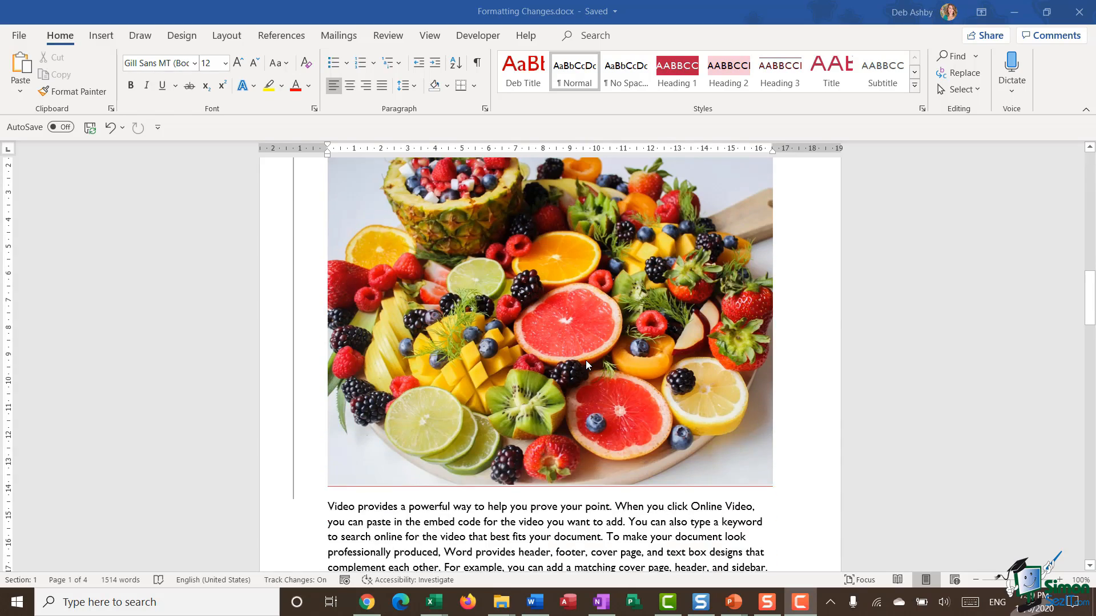
pyautogui.scroll(-3)
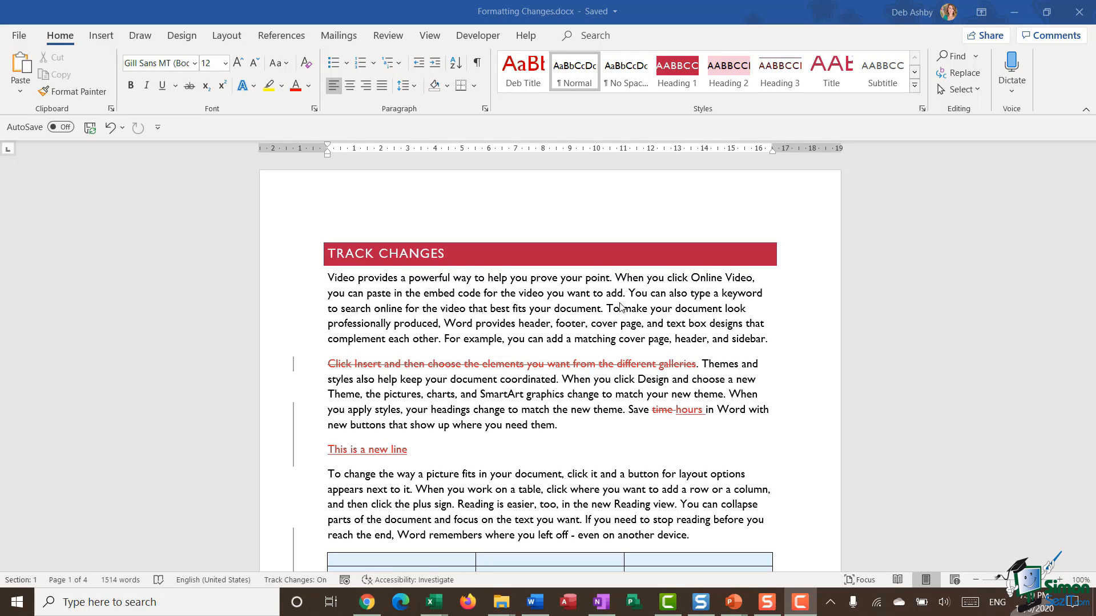
pyautogui.moveTo(611, 303)
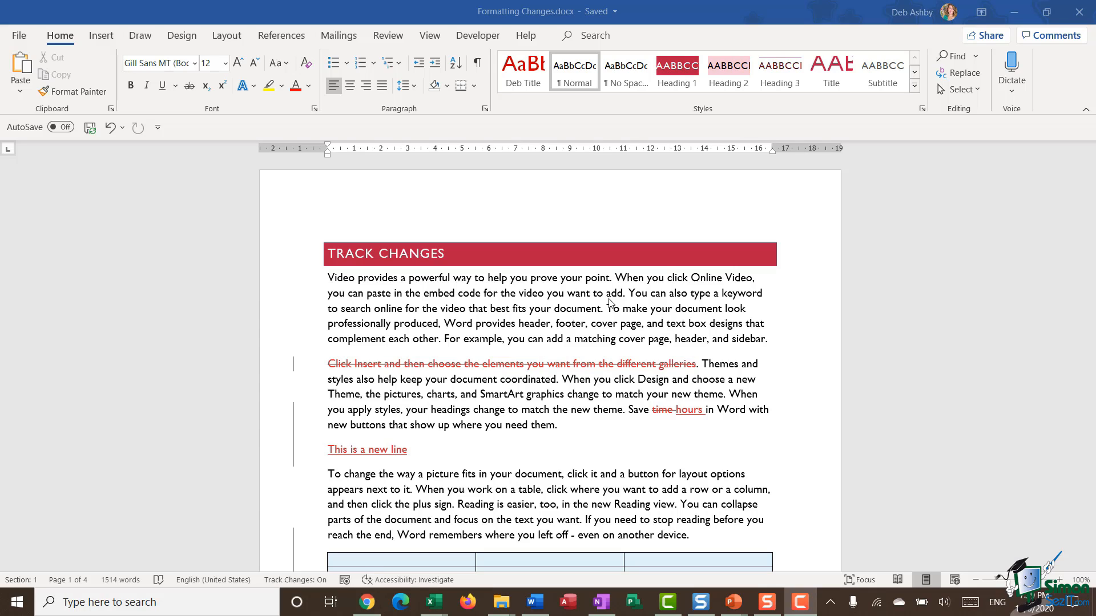
pyautogui.moveTo(598, 286)
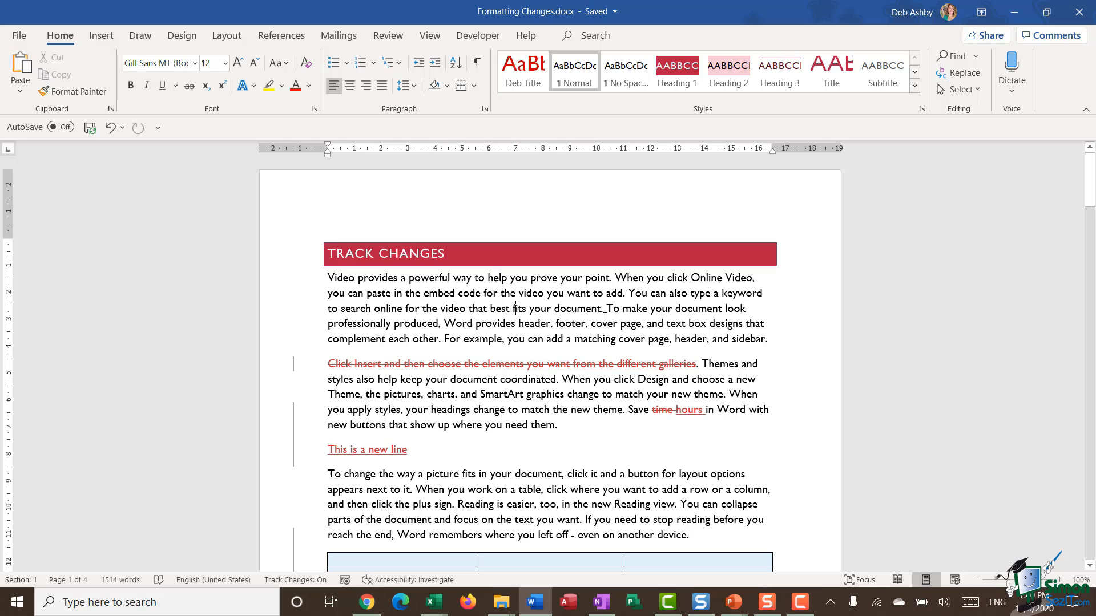
pyautogui.doubleClick(721, 278)
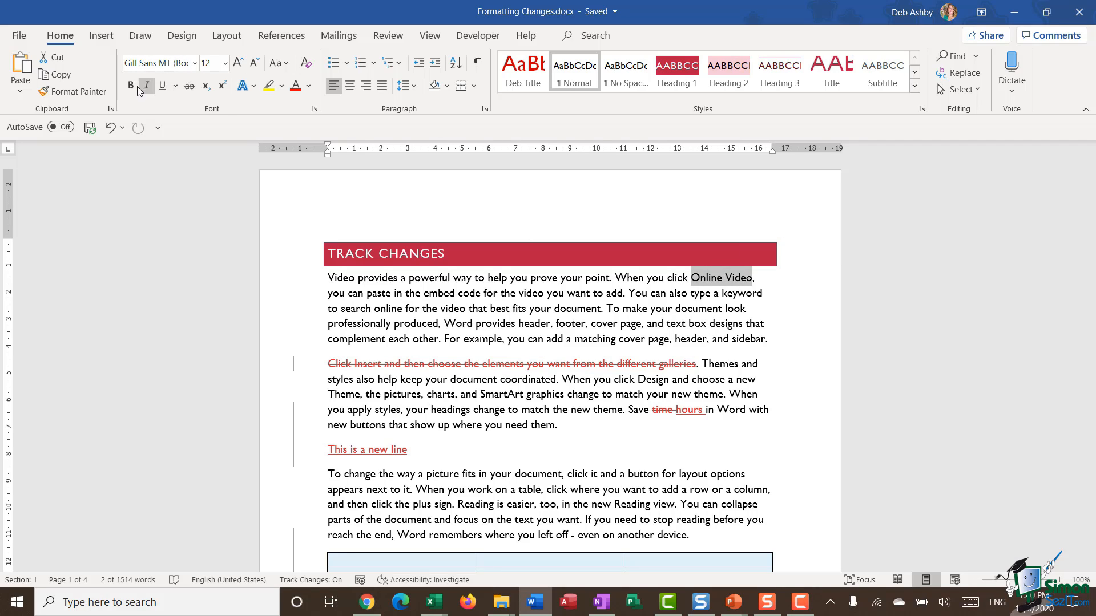
pyautogui.click(130, 85)
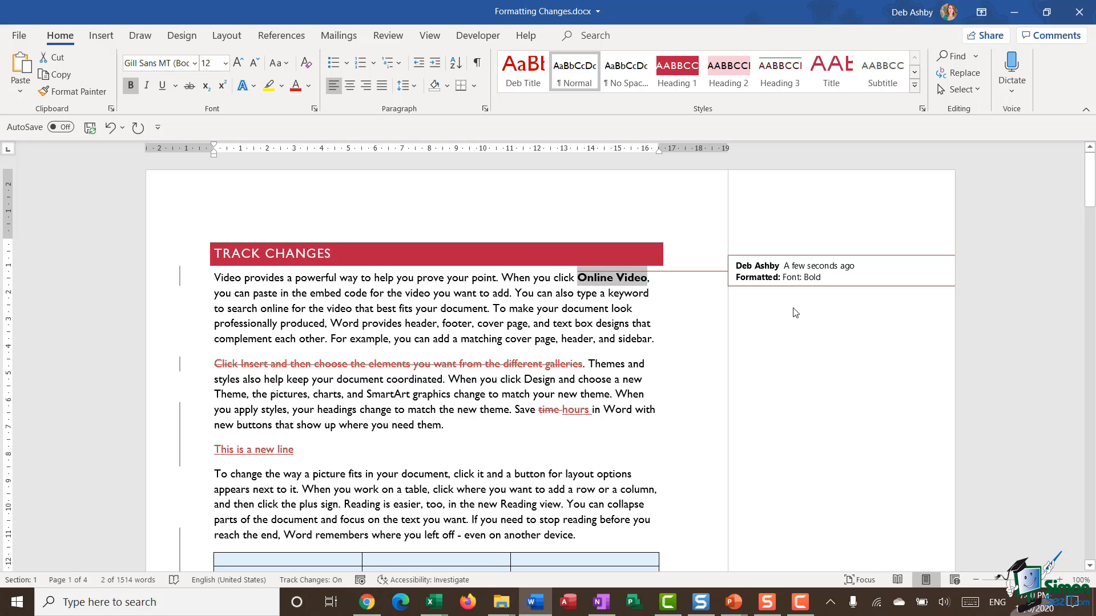
pyautogui.moveTo(833, 373)
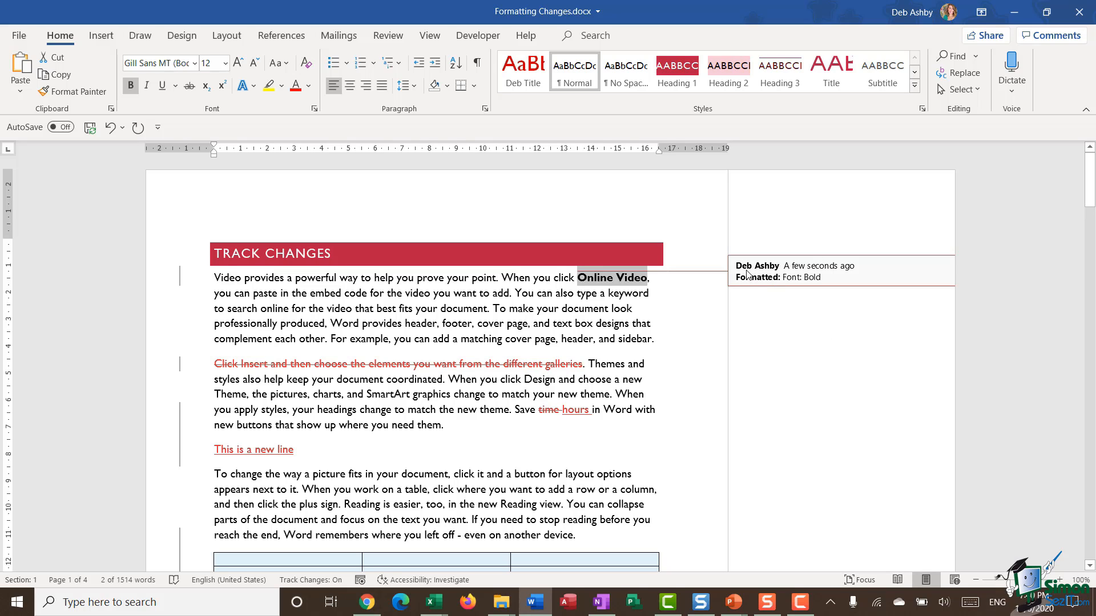
pyautogui.moveTo(785, 275)
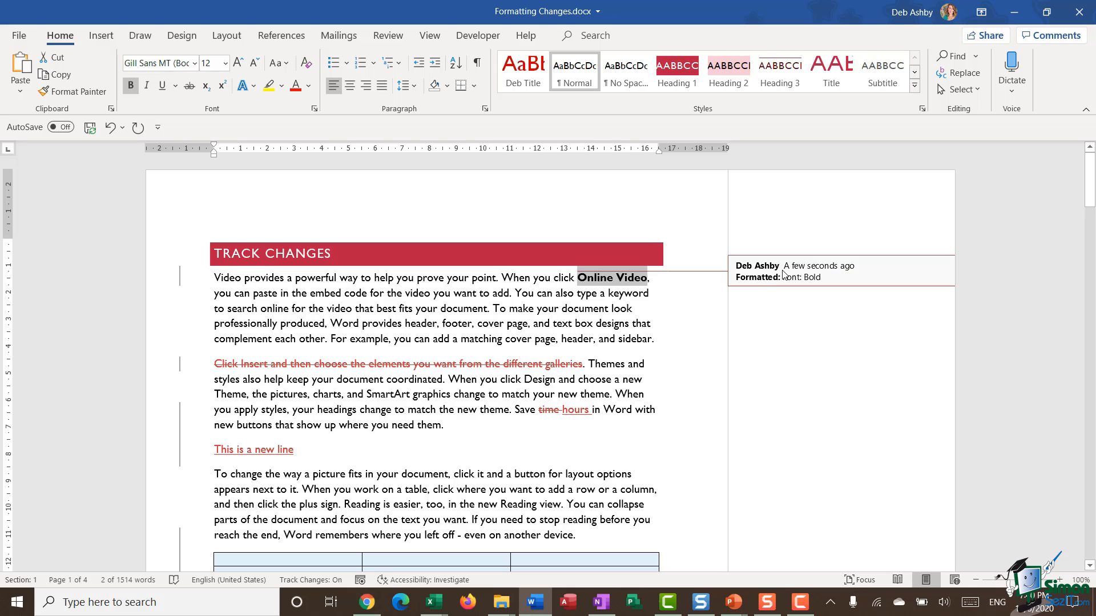
pyautogui.moveTo(823, 283)
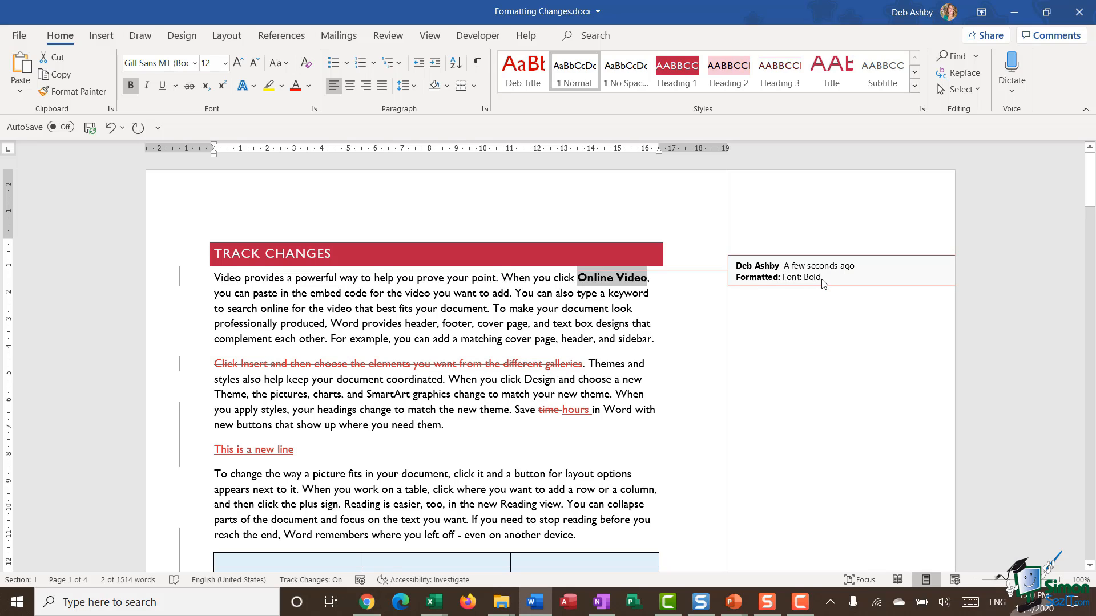
pyautogui.moveTo(702, 230)
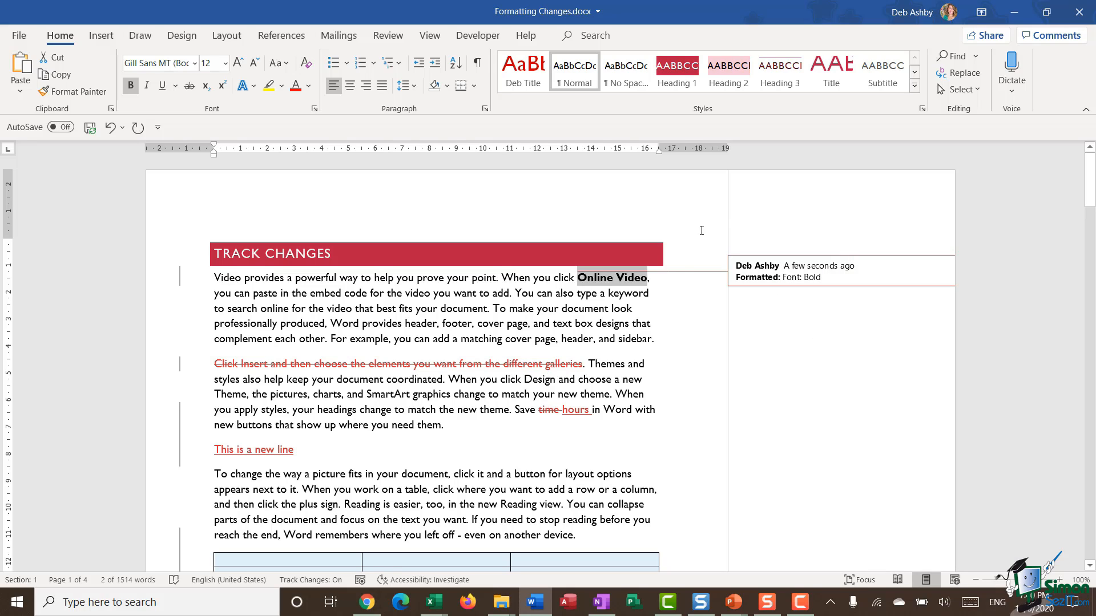
pyautogui.moveTo(838, 353)
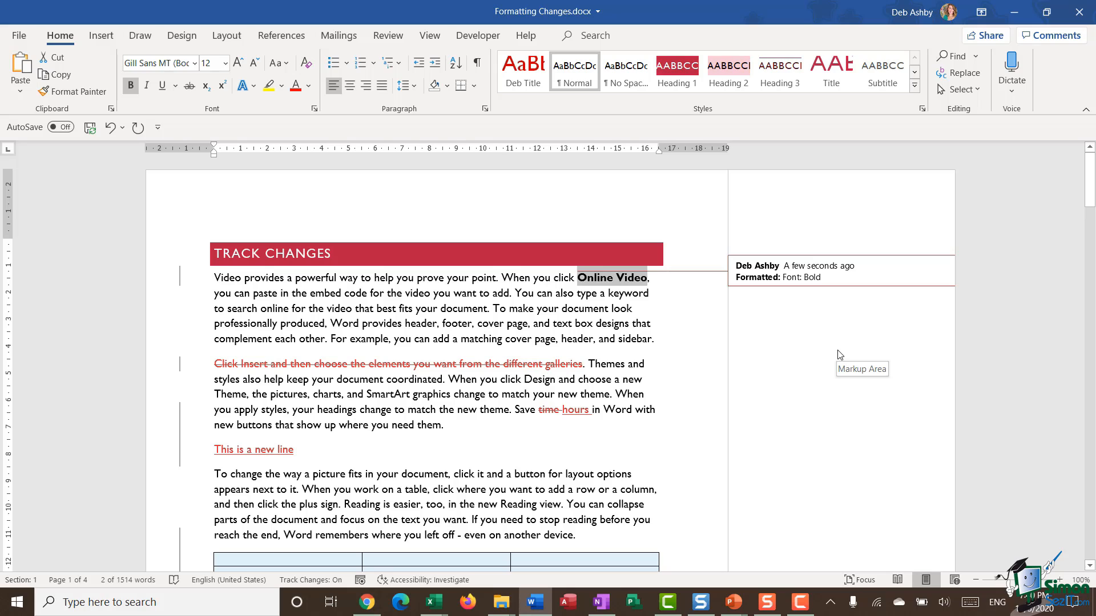
pyautogui.moveTo(850, 357)
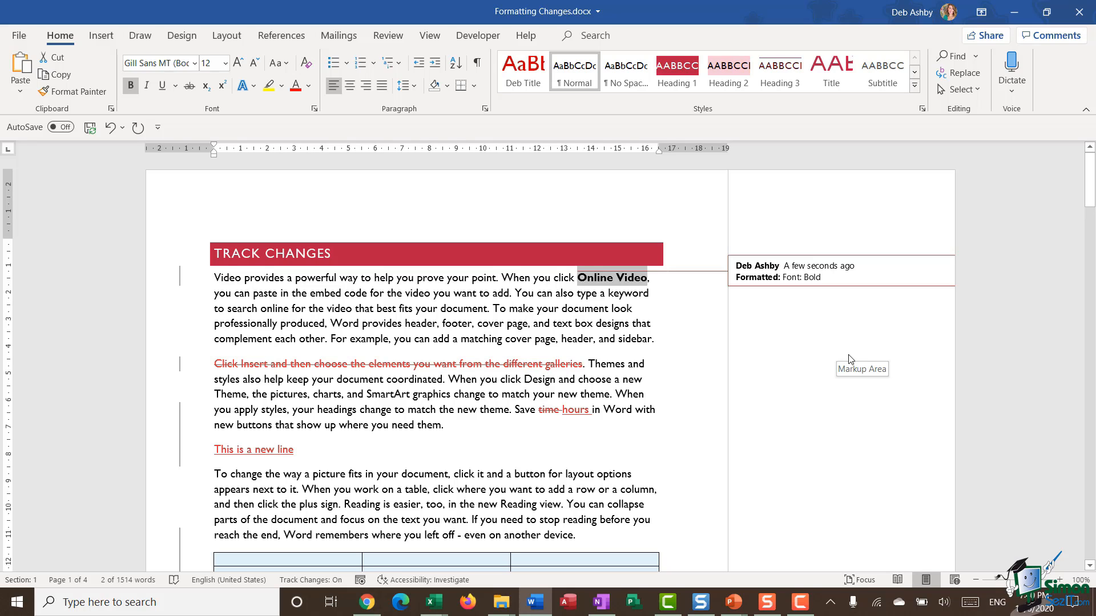
pyautogui.moveTo(804, 314)
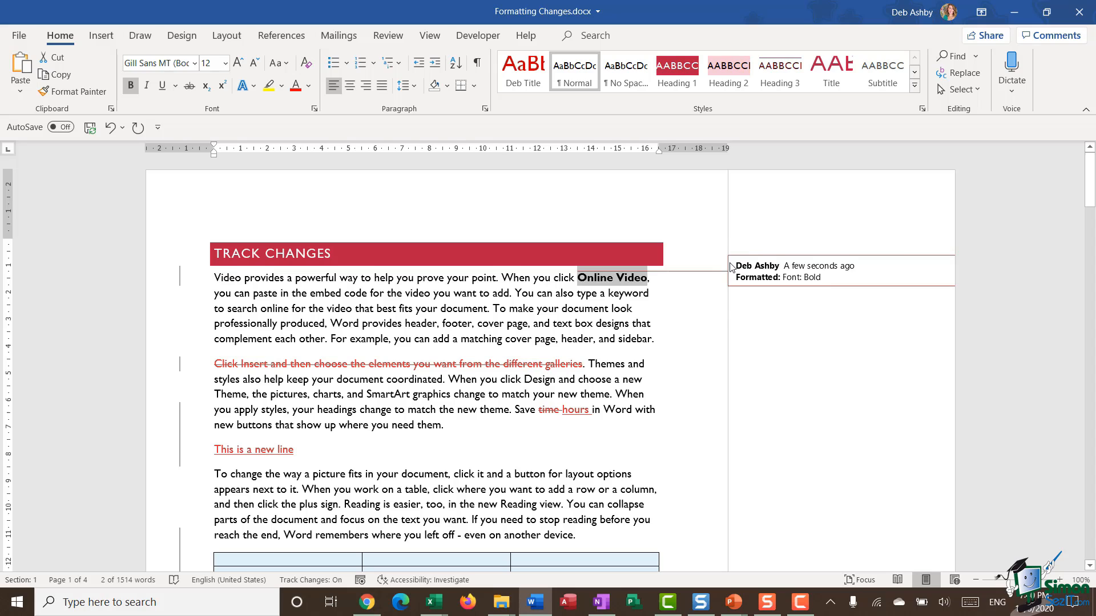
pyautogui.moveTo(836, 317)
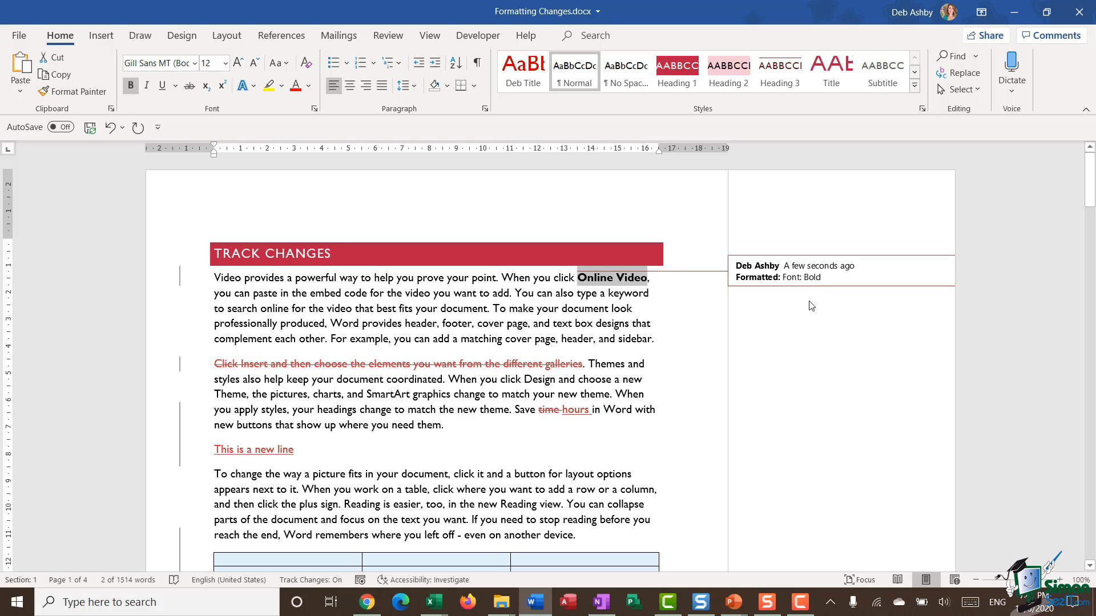
pyautogui.moveTo(814, 298)
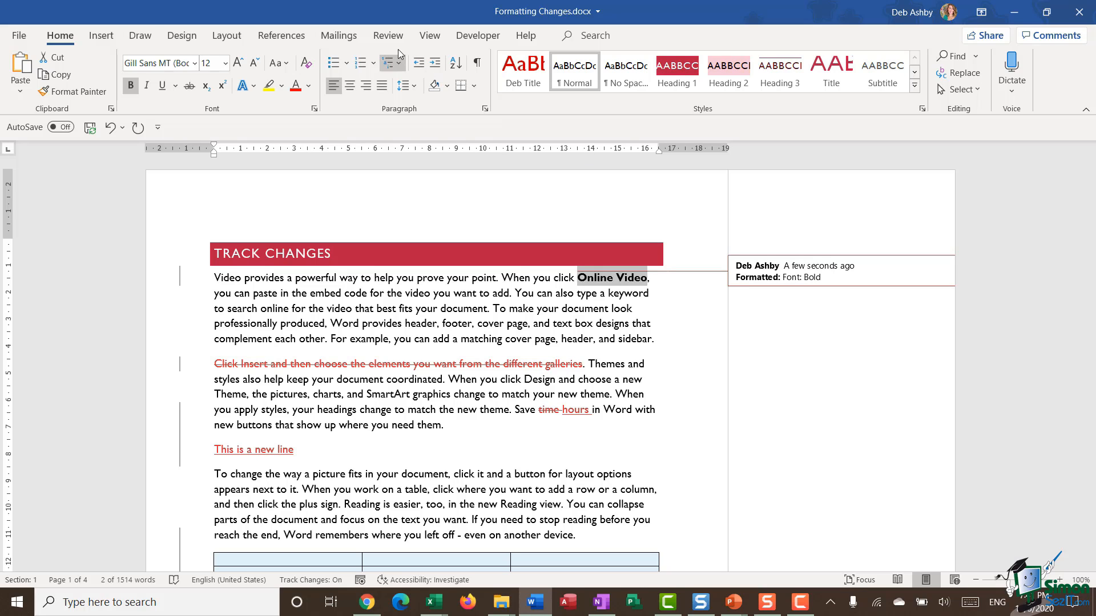
# Open the Review tab's Show Markup menu to inspect the current balloon setting.
pyautogui.click(388, 35)
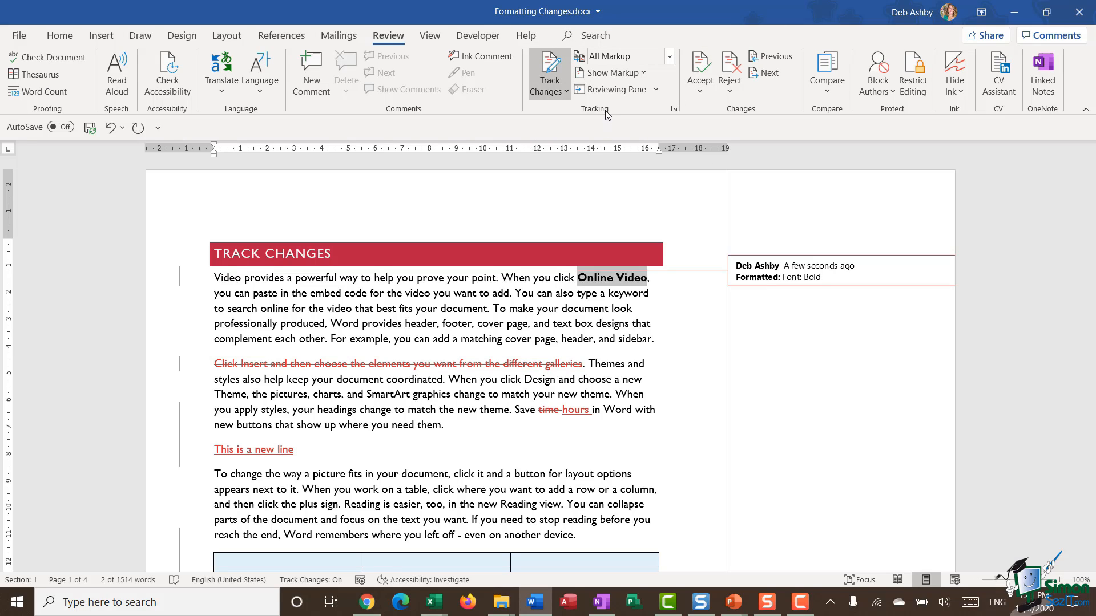
pyautogui.click(611, 73)
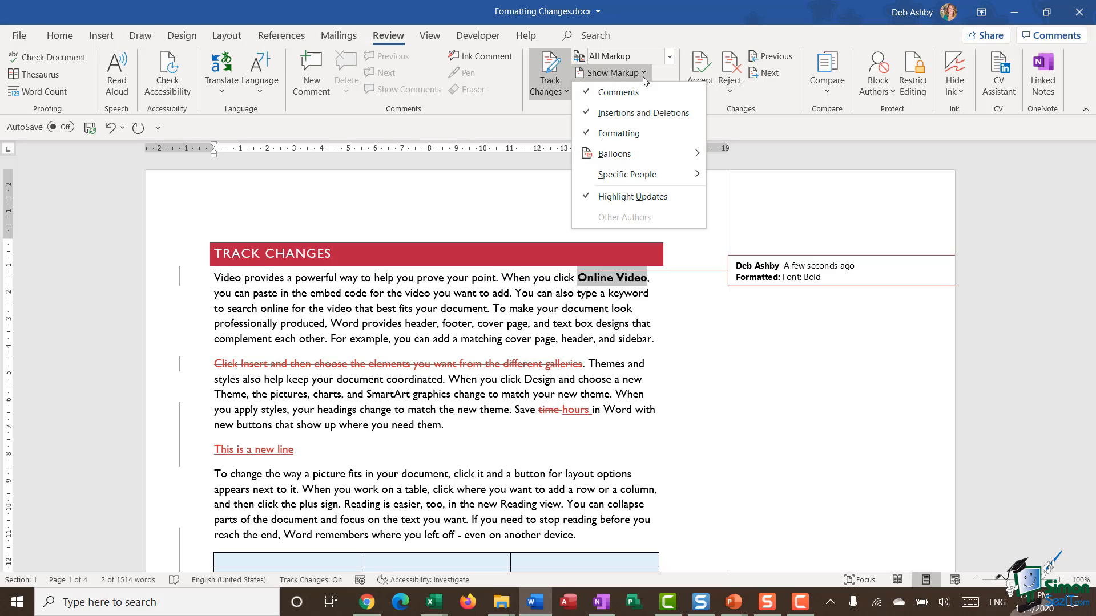
pyautogui.moveTo(609, 83)
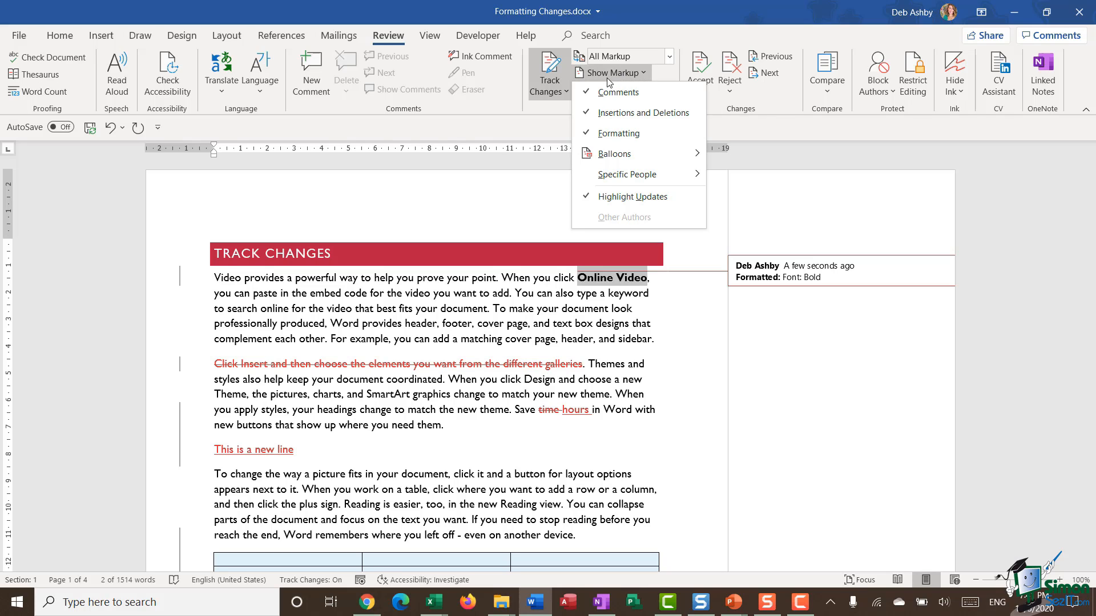
pyautogui.moveTo(604, 139)
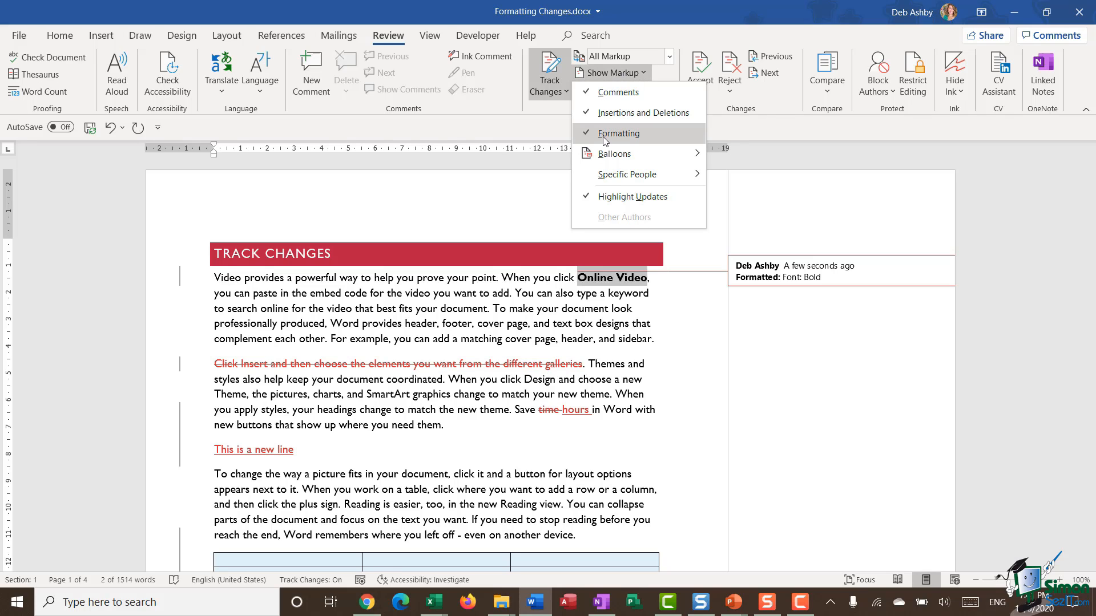
pyautogui.moveTo(611, 93)
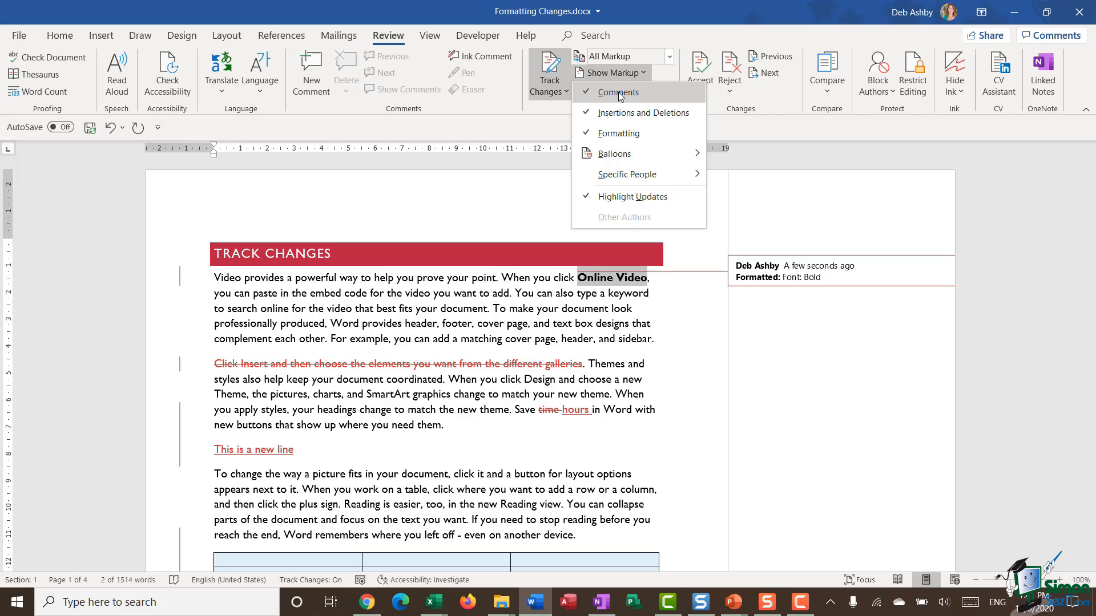
pyautogui.moveTo(627, 137)
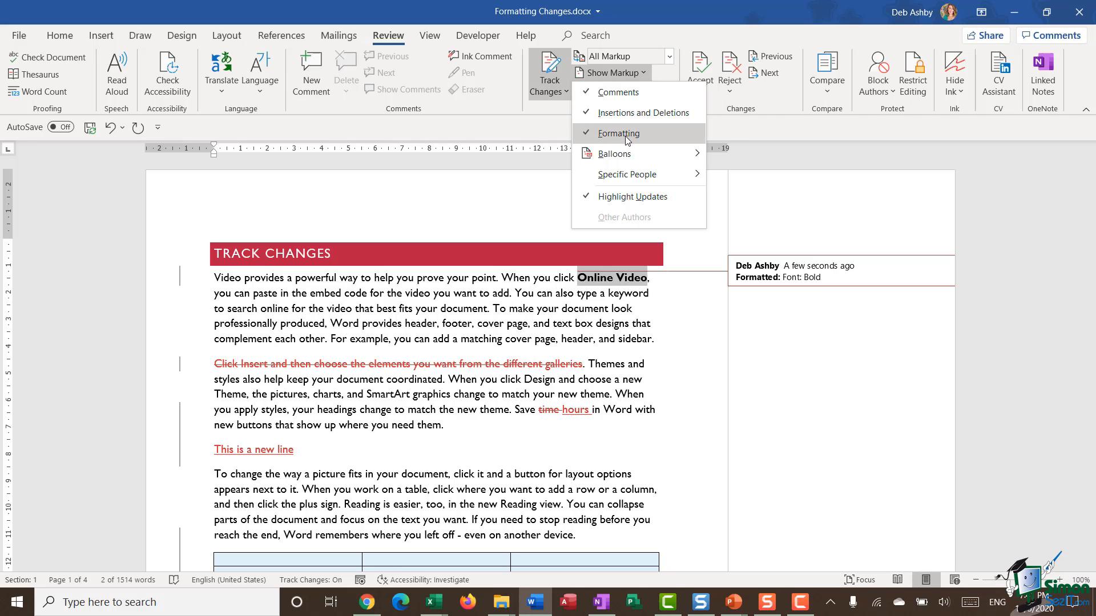
pyautogui.moveTo(624, 164)
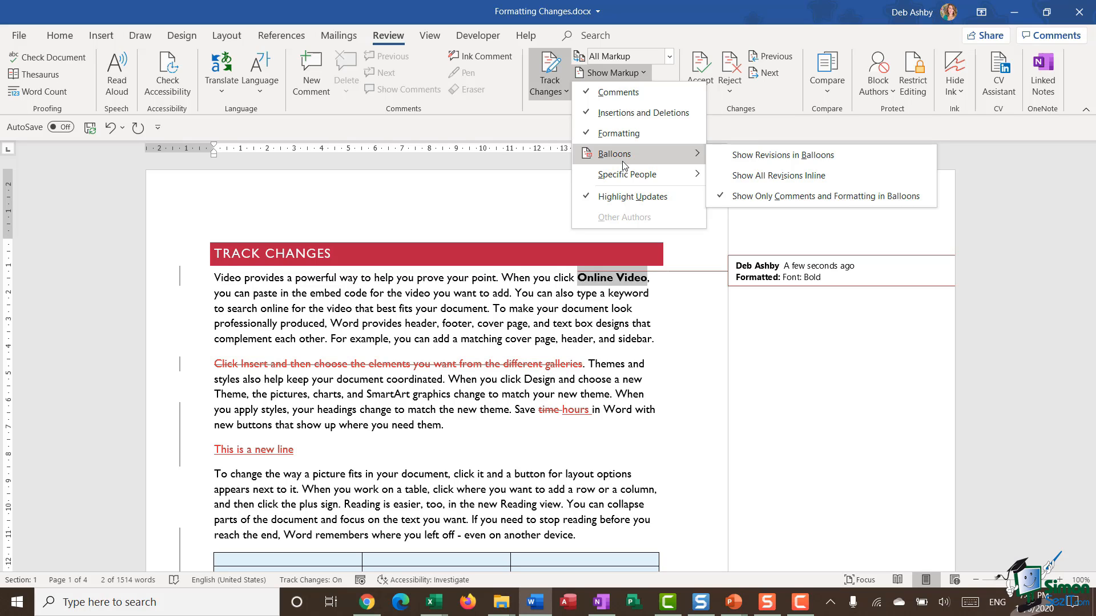
pyautogui.moveTo(798, 178)
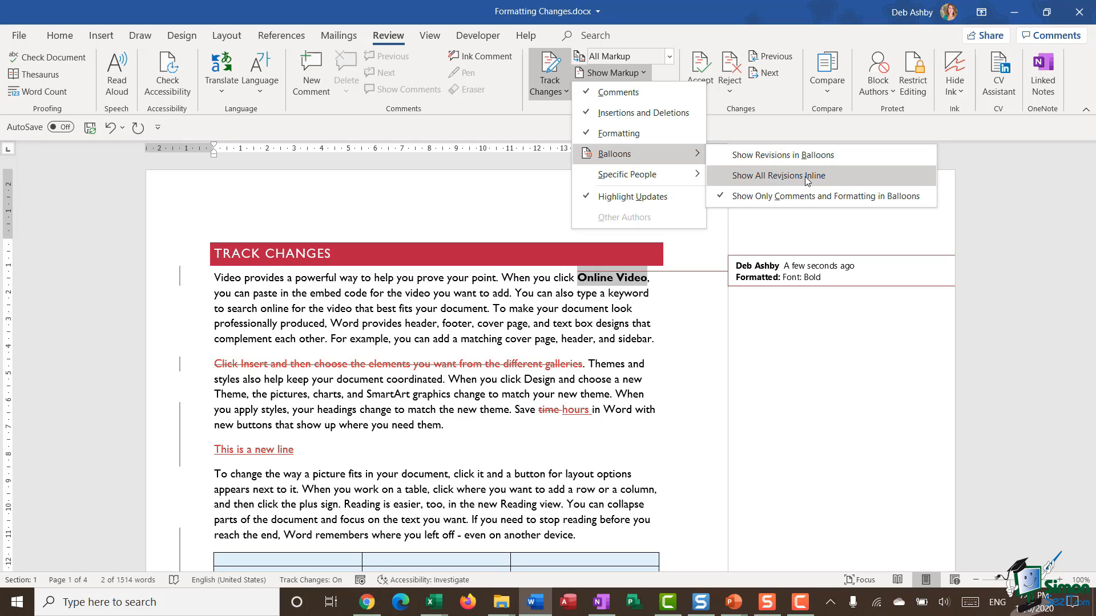
pyautogui.moveTo(839, 179)
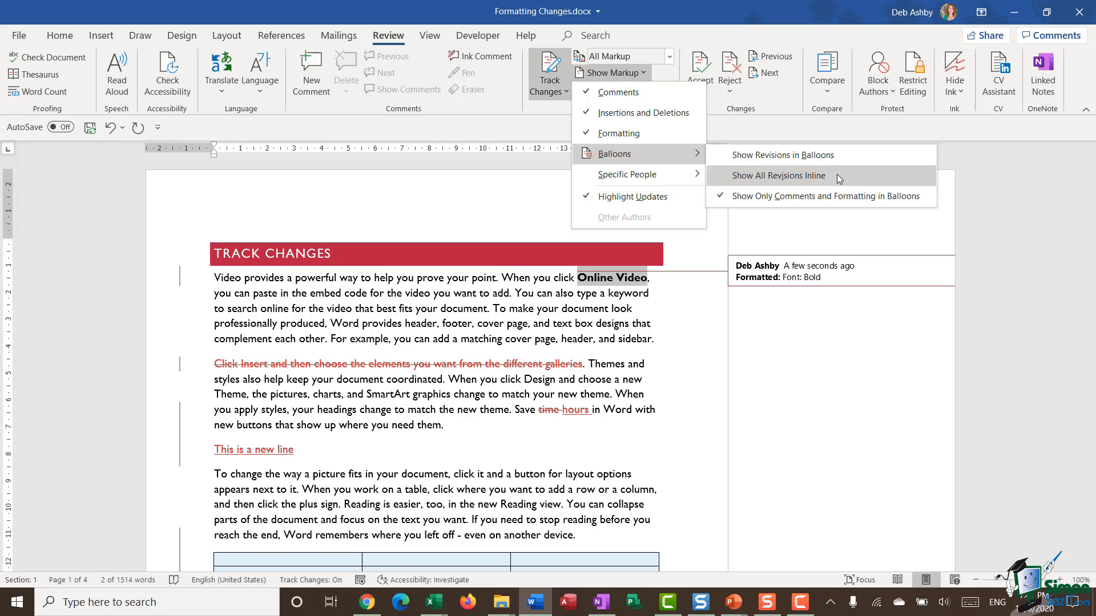
# Switch balloons to Show All Revisions Inline, then reopen Show Markup.
pyautogui.click(779, 176)
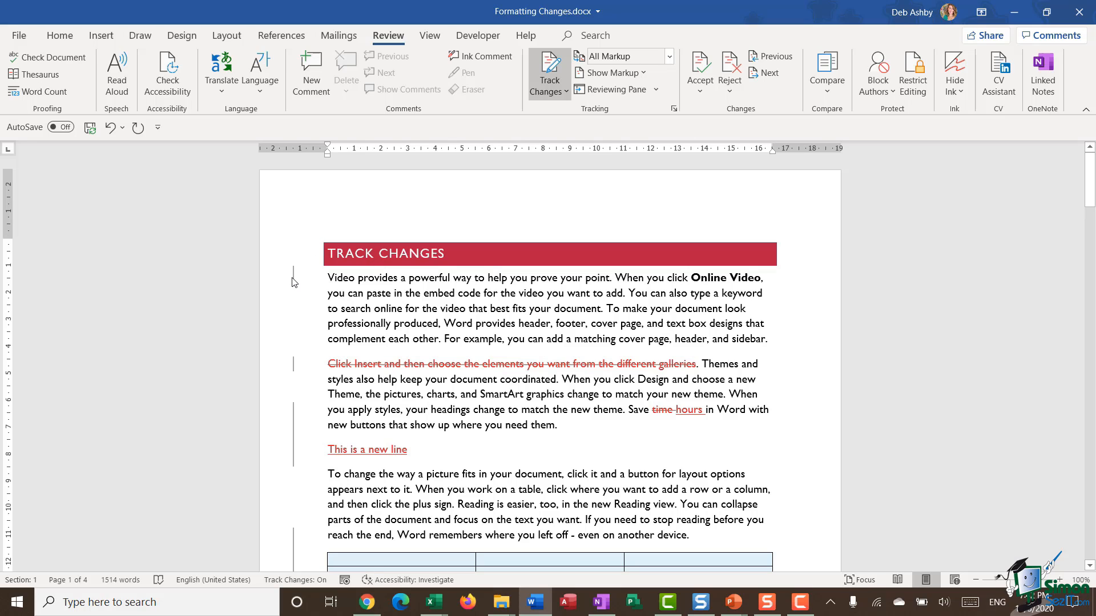
pyautogui.moveTo(294, 276)
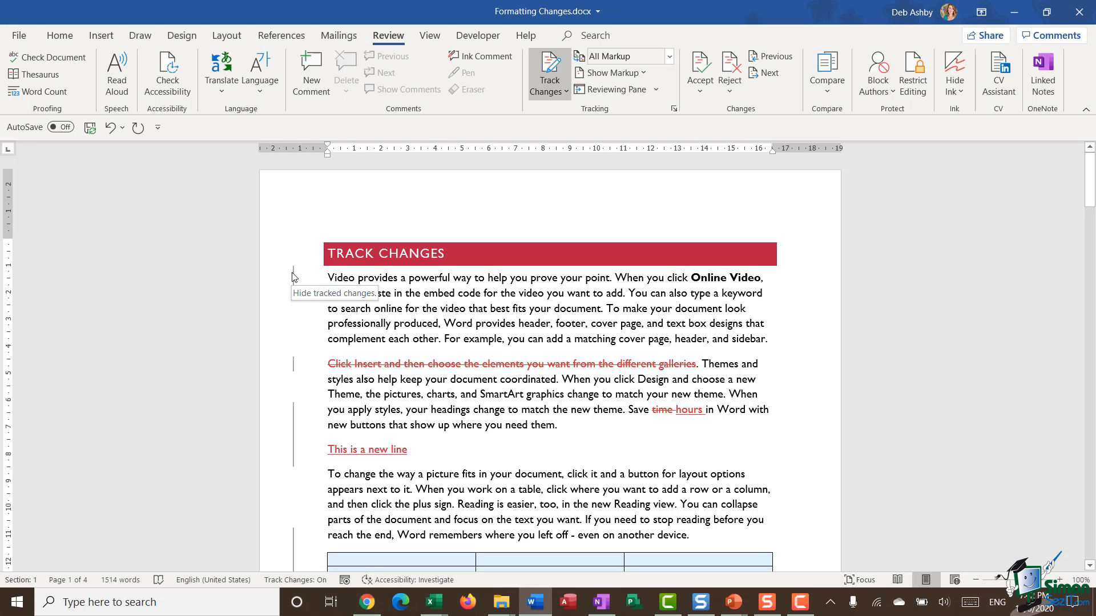
pyautogui.click(612, 73)
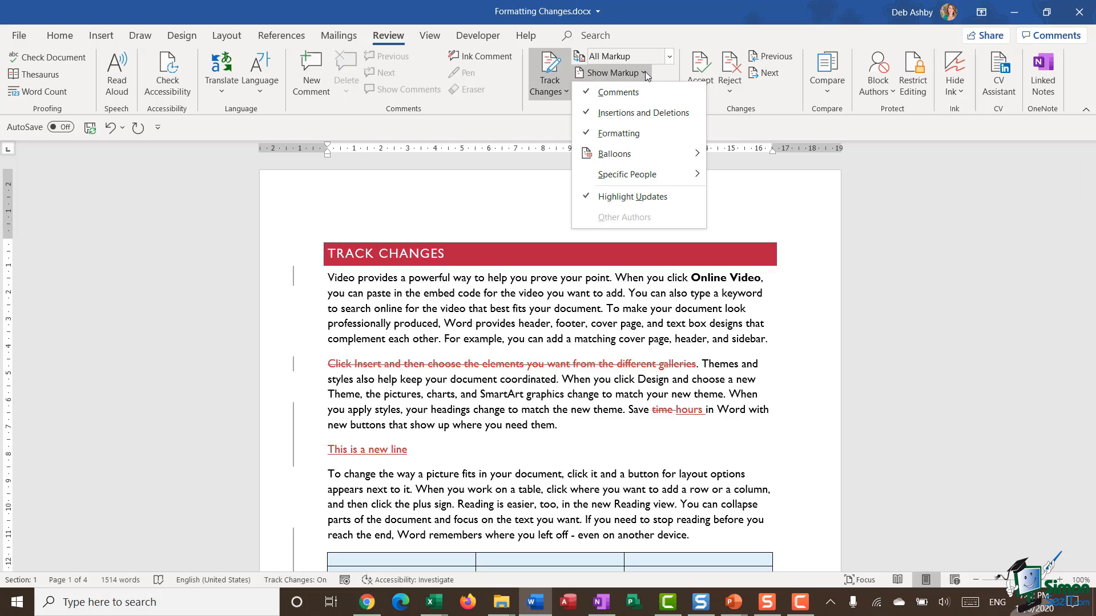
pyautogui.moveTo(621, 153)
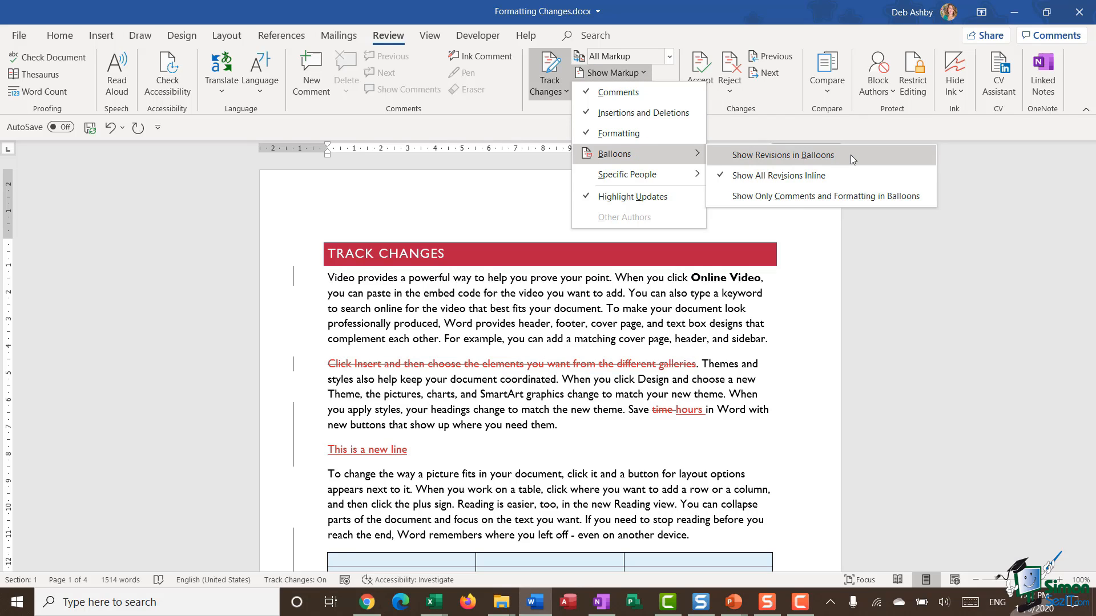
# Switch to Show Revisions in Balloons, review the margin notes, then reopen Show Markup.
pyautogui.click(782, 155)
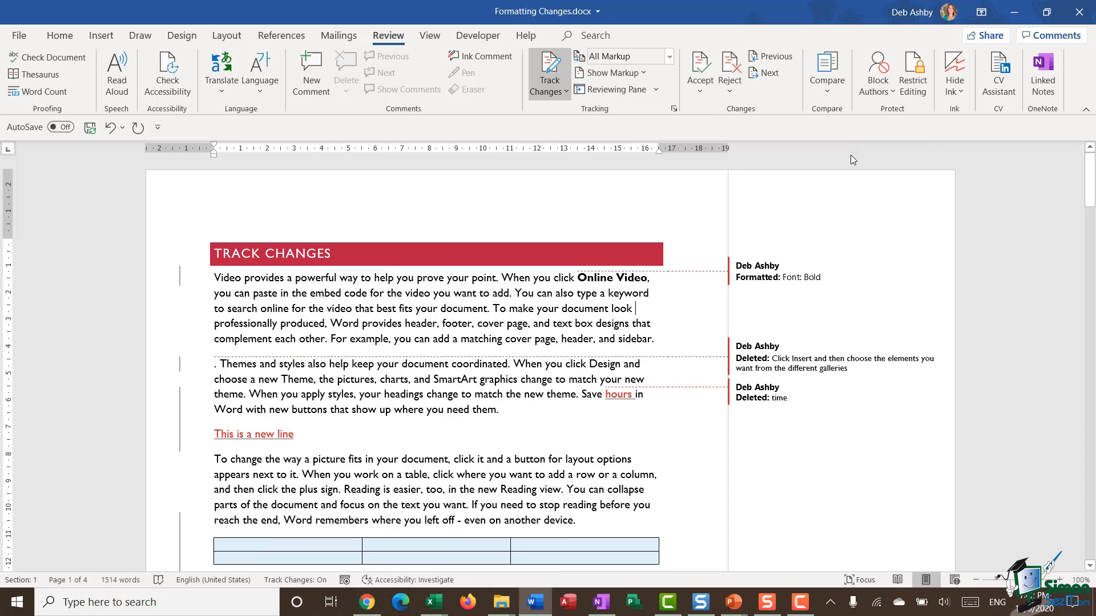
pyautogui.scroll(-3)
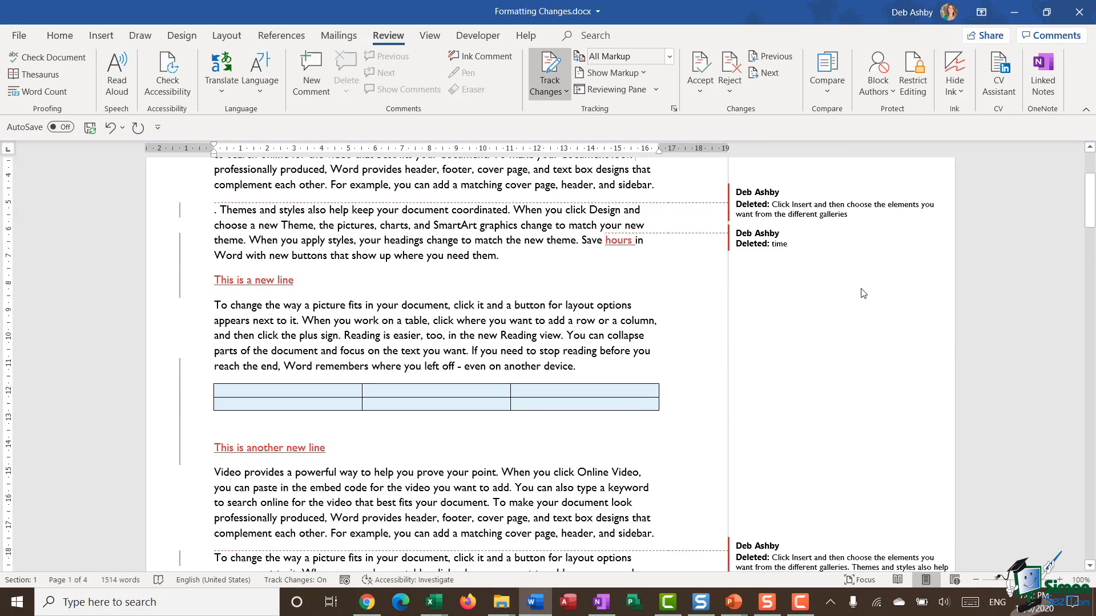
pyautogui.scroll(-3)
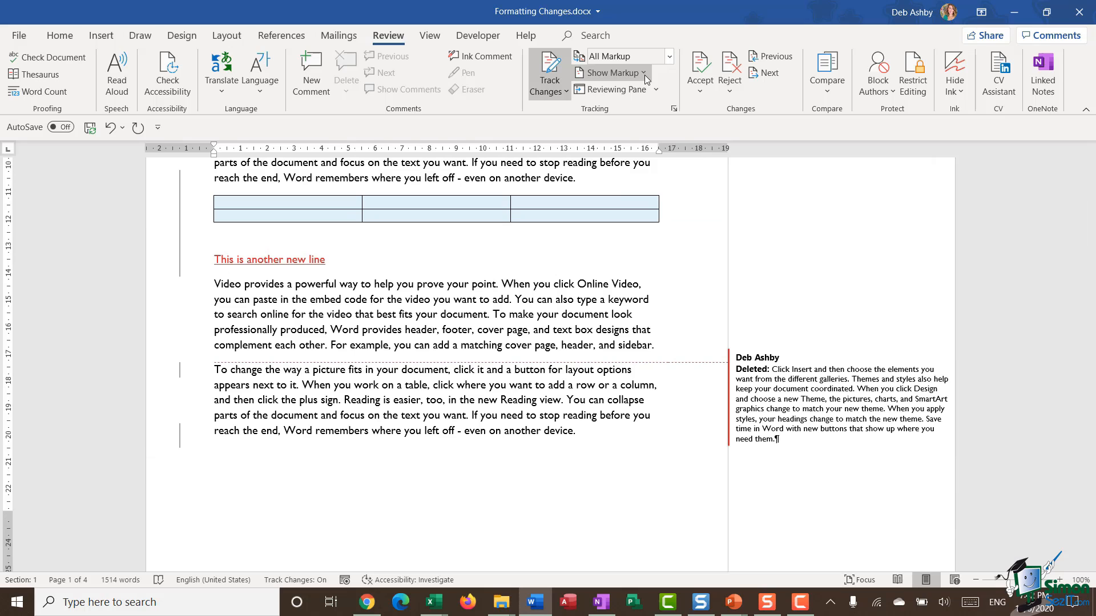
pyautogui.click(612, 72)
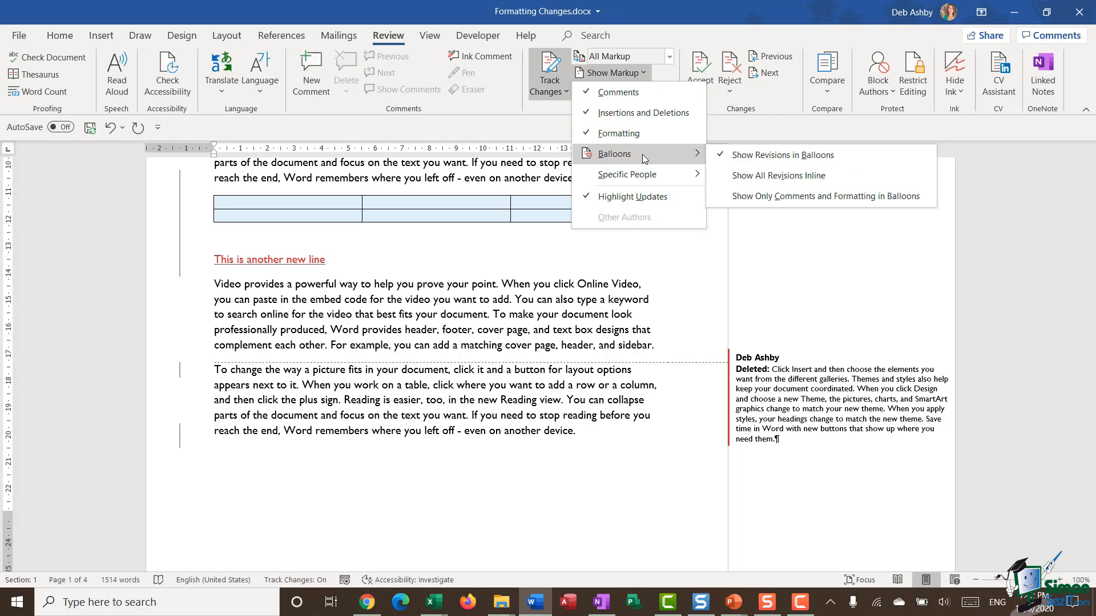
pyautogui.moveTo(856, 202)
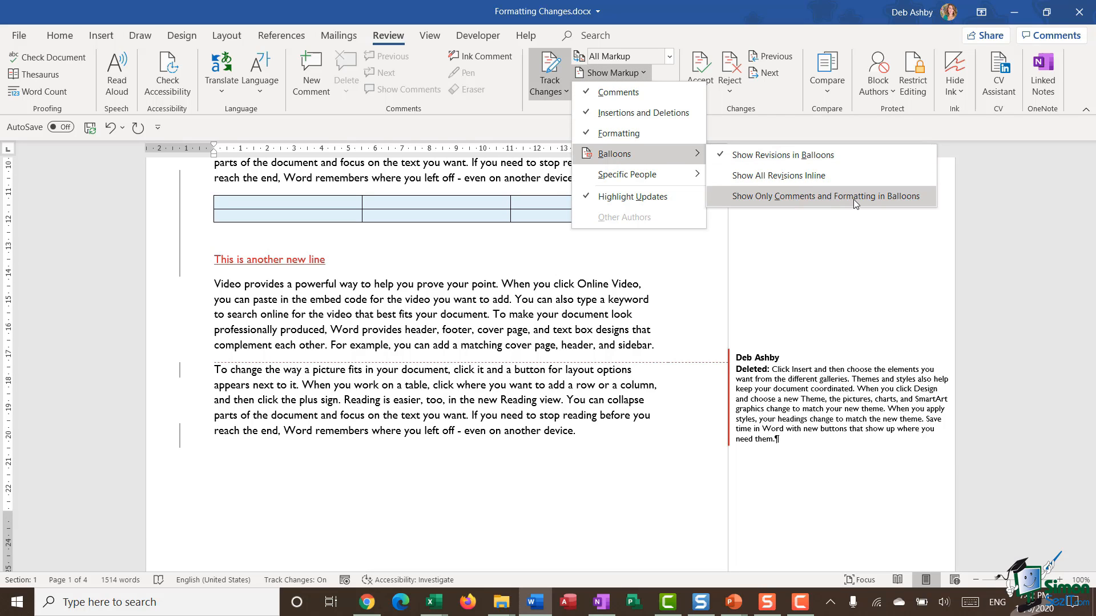
# Set balloons to Show Only Comments and Formatting, verify it, then go to File.
pyautogui.click(826, 196)
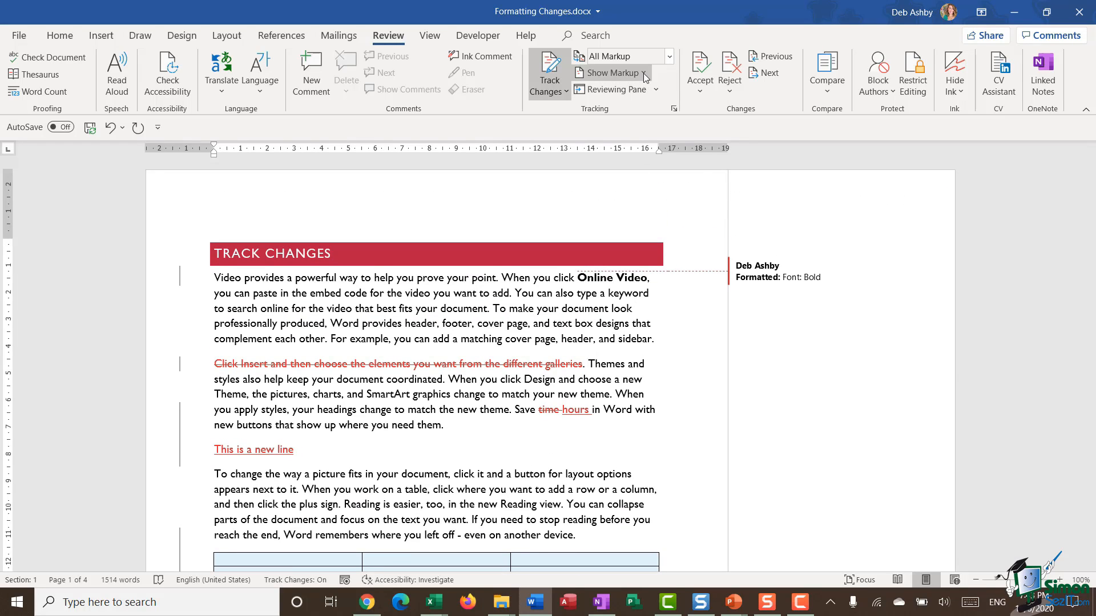
pyautogui.click(615, 72)
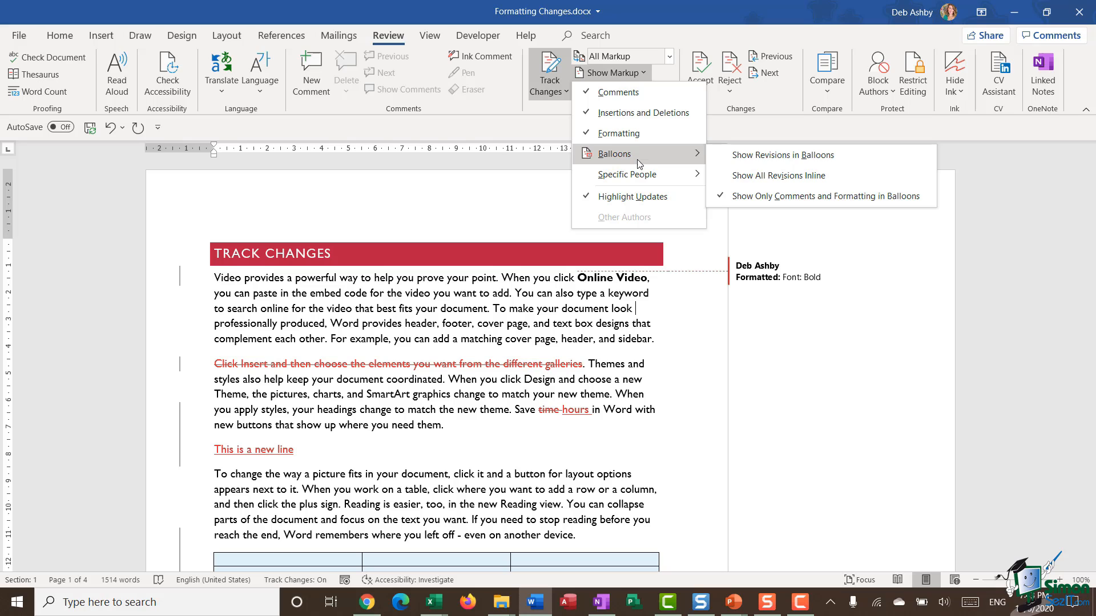
pyautogui.click(613, 154)
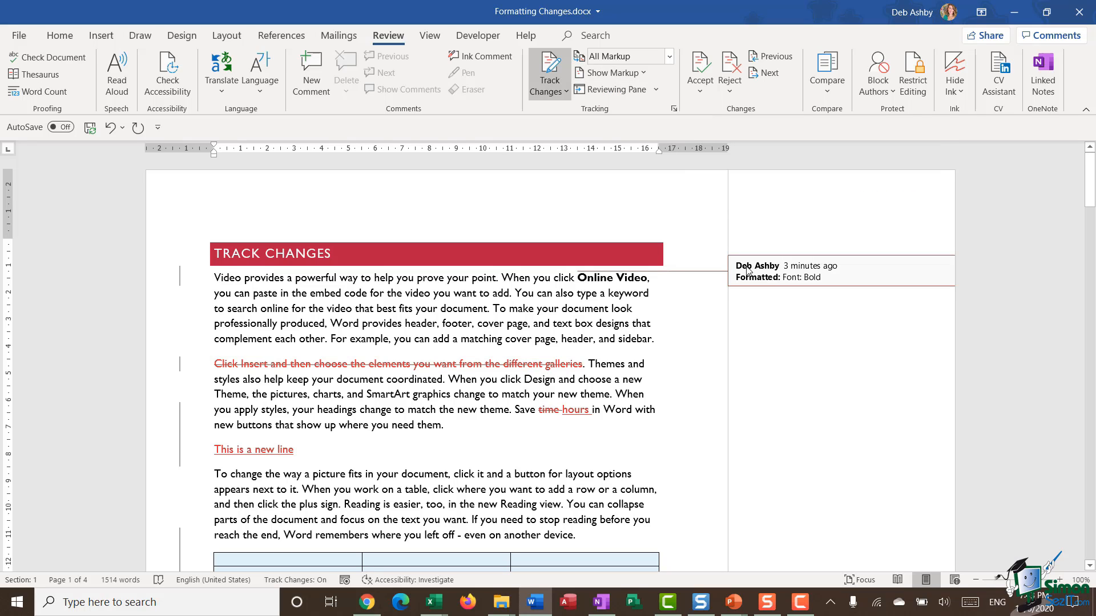
pyautogui.moveTo(781, 277)
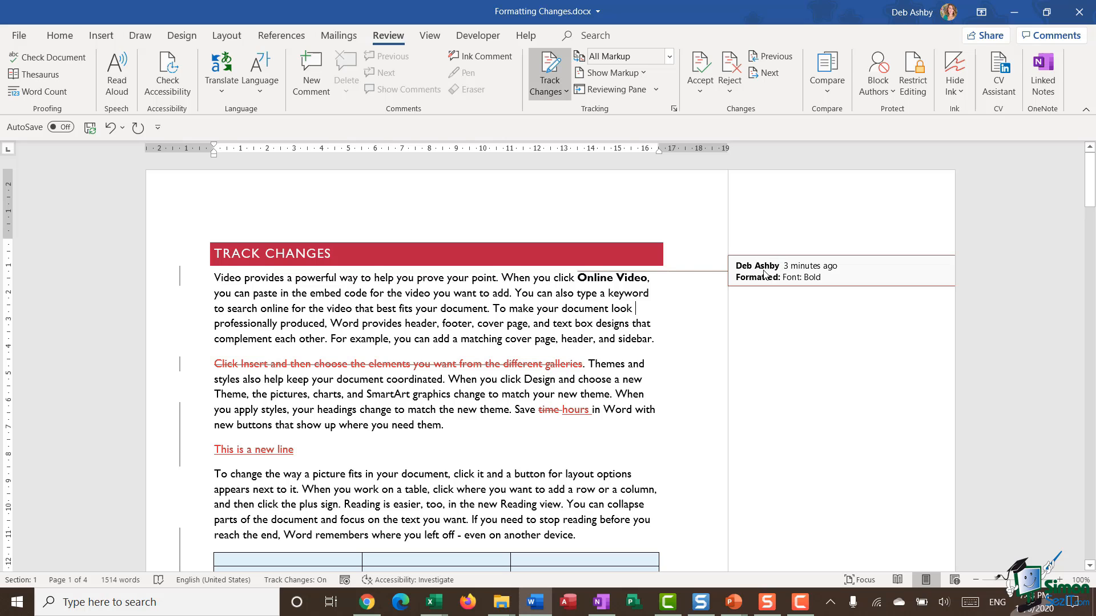
pyautogui.click(19, 35)
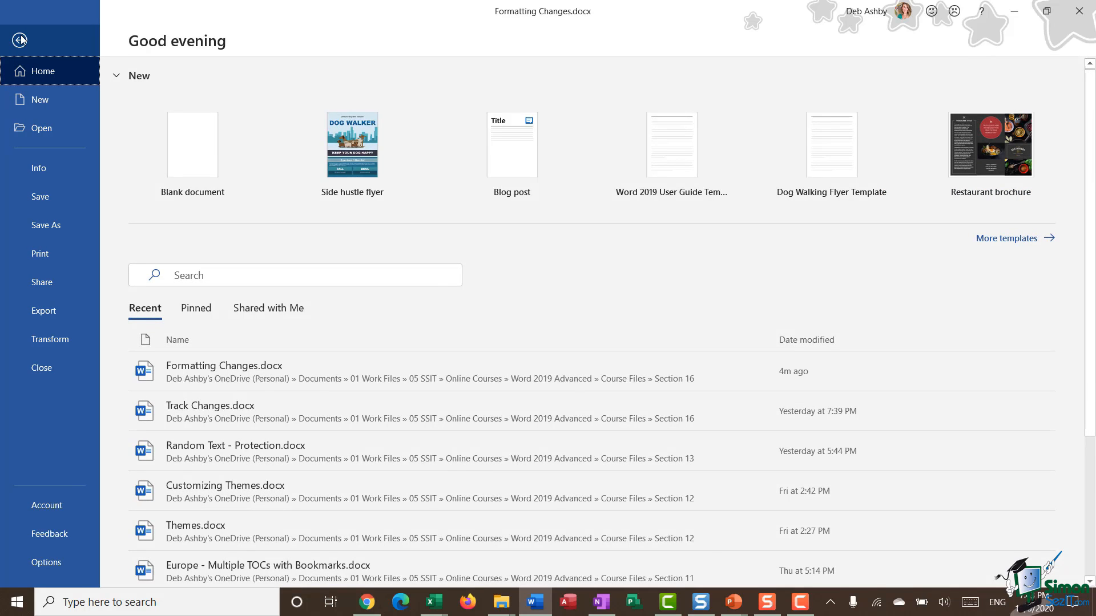
# View the Formatting Changes document's Info page, then return to the document.
pyautogui.click(38, 168)
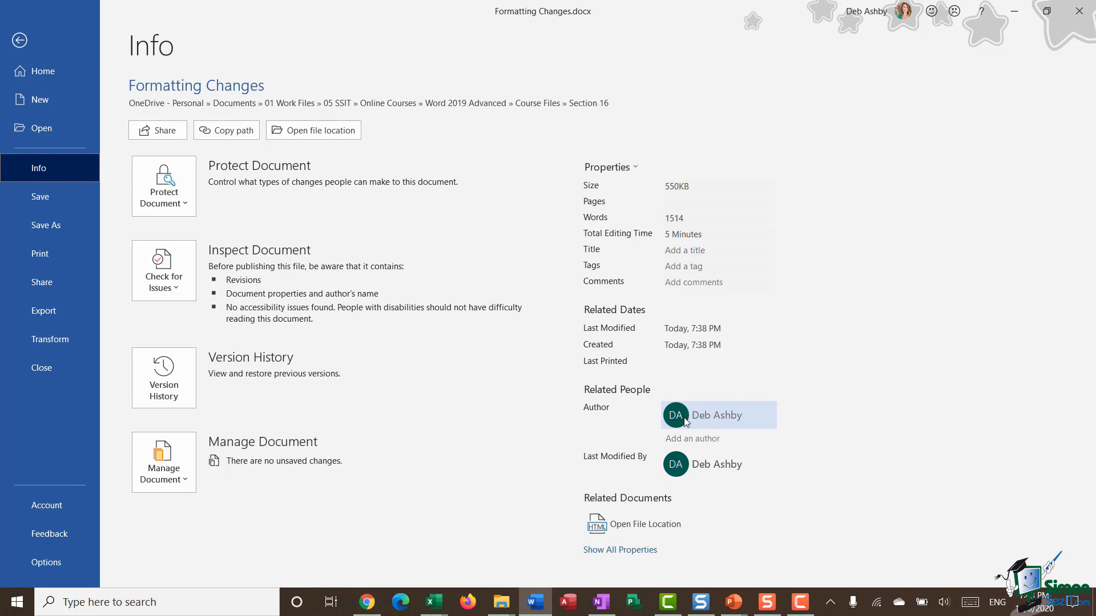
pyautogui.click(19, 40)
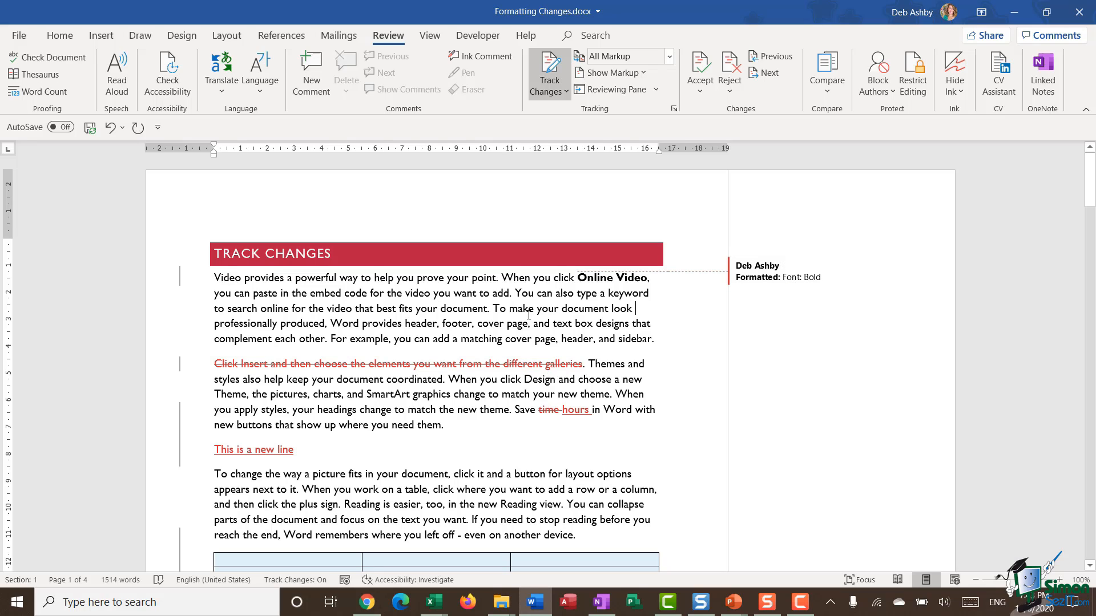
pyautogui.moveTo(731, 320)
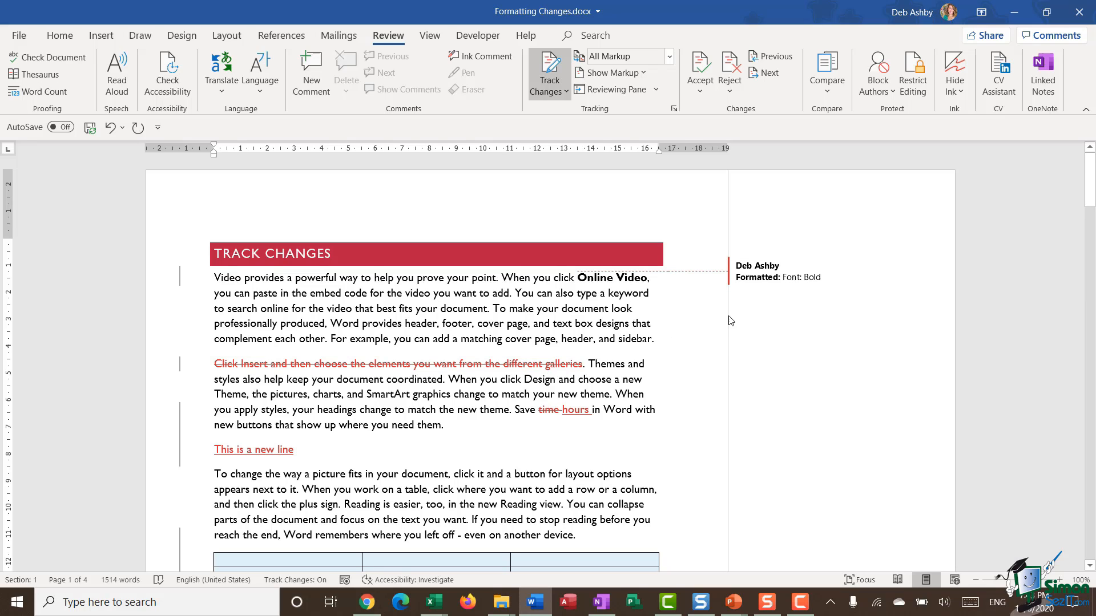